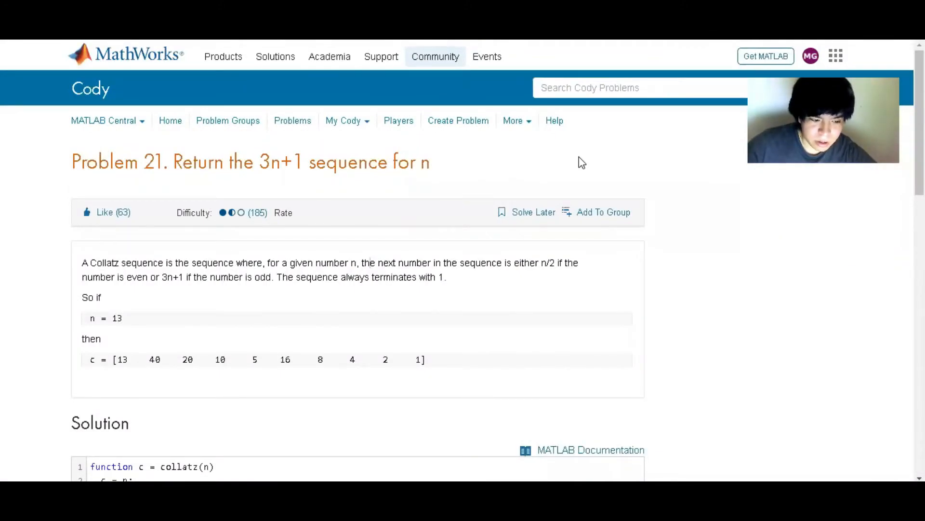
Step: Read the Collatz problem statement and its example sequence values
drag(173, 162, 431, 162)
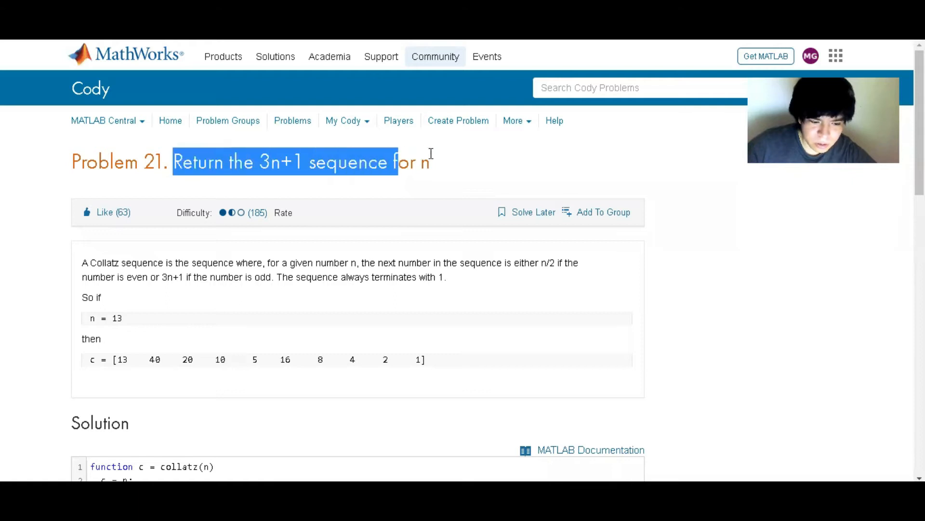
click(86, 259)
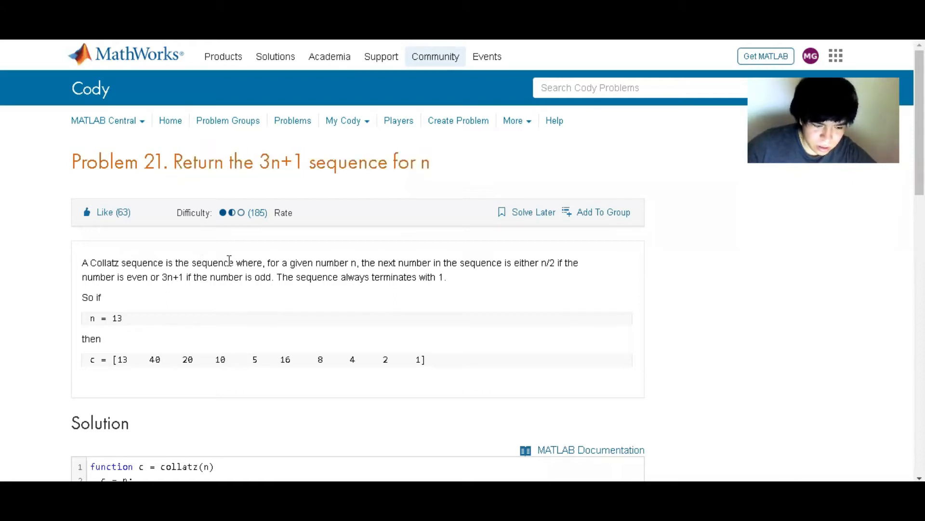
double_click(367, 262)
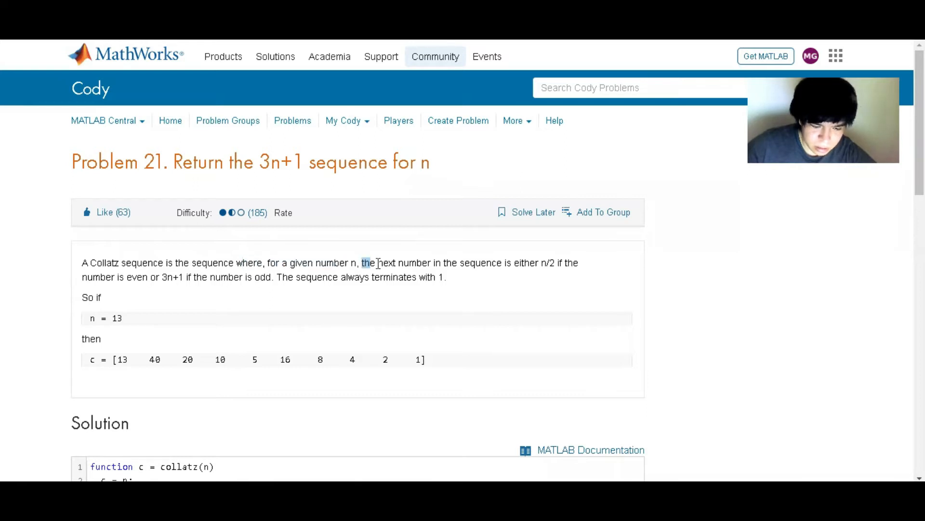
drag(361, 262, 562, 262)
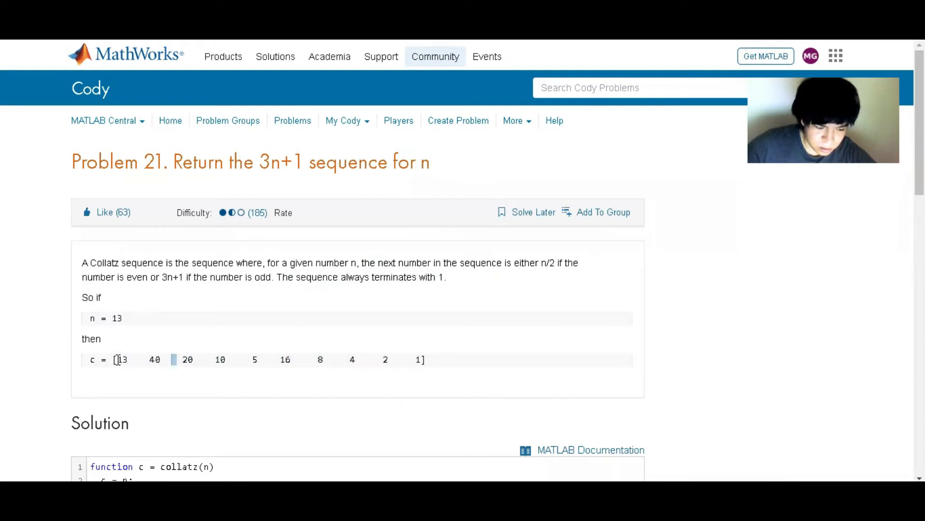
double_click(121, 360)
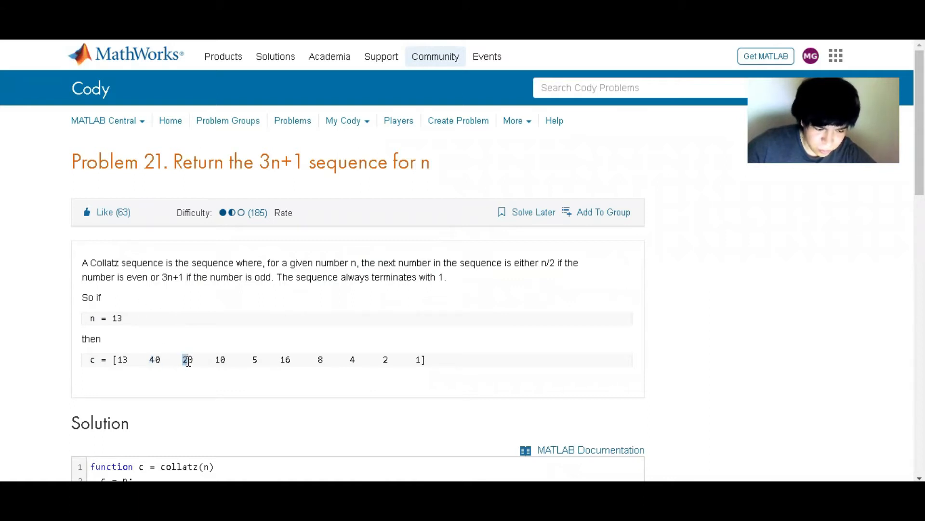
double_click(188, 359)
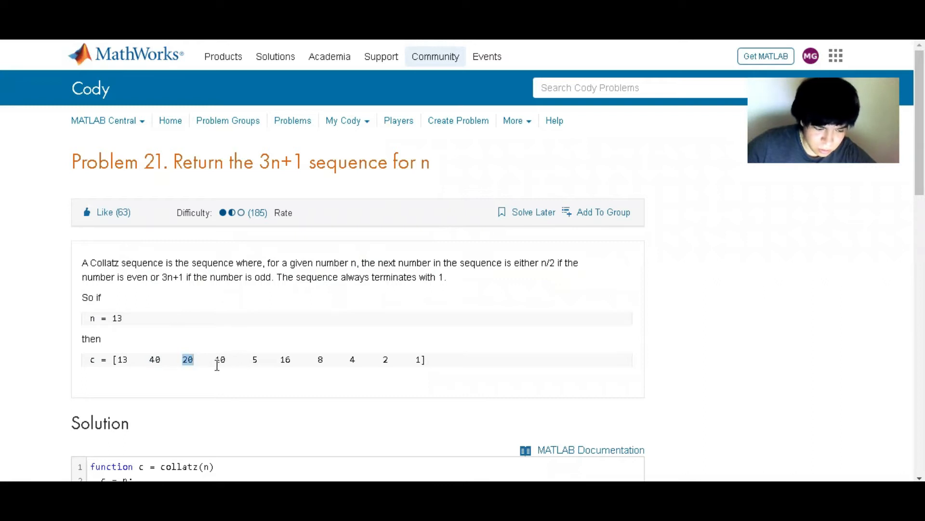
double_click(254, 359)
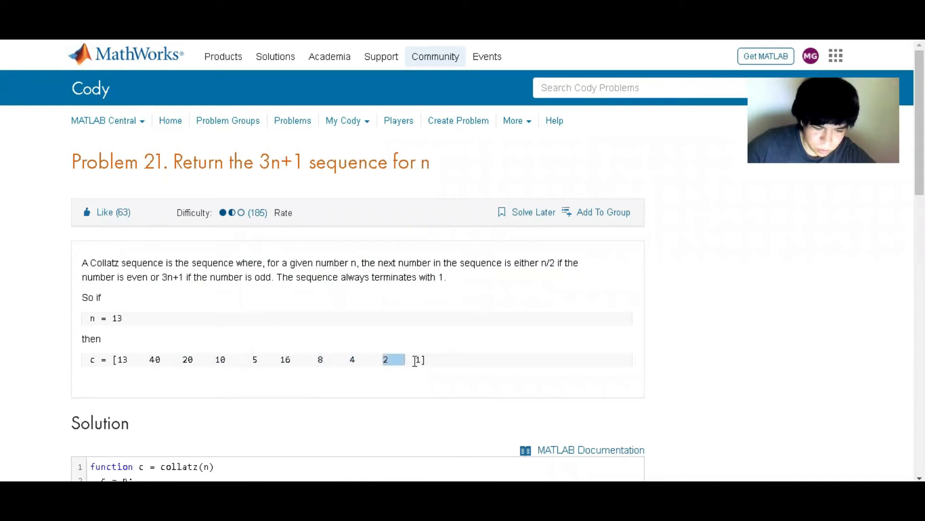
Step: Initialize c as [] in the collatz function and begin a while loop below it
scroll(down, 3)
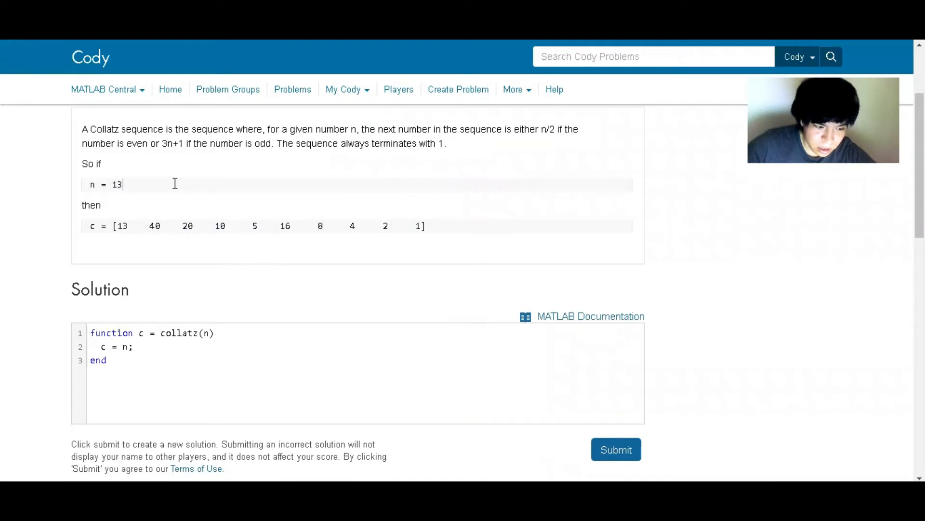
mouse_move(206, 363)
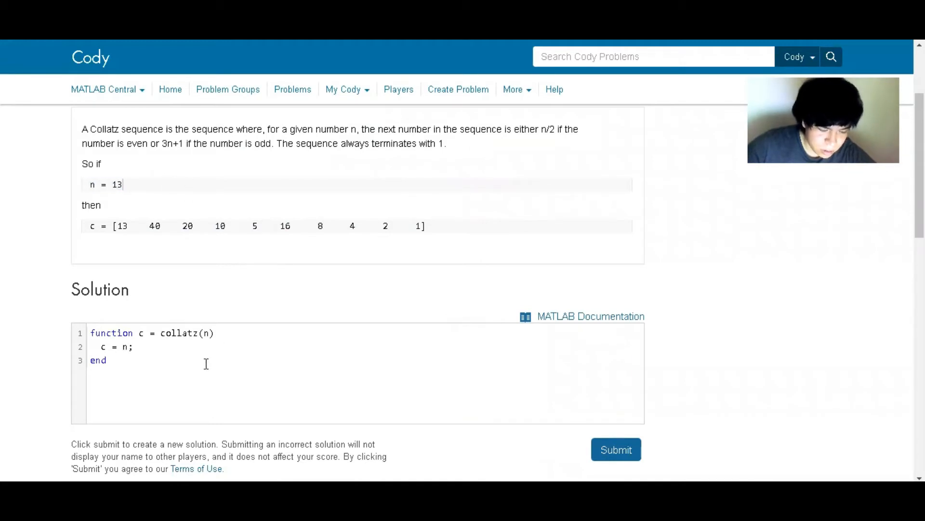
scroll(down, 3)
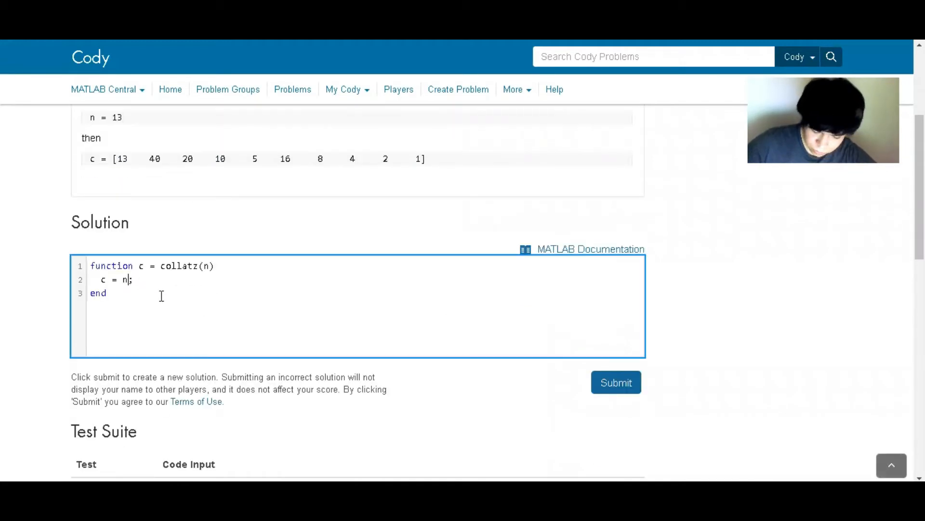
text([];)
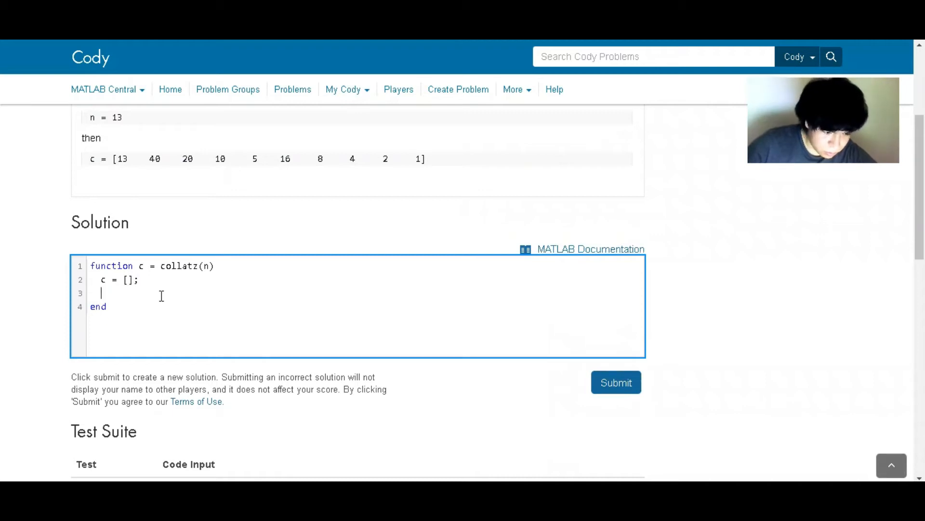
key(enter)
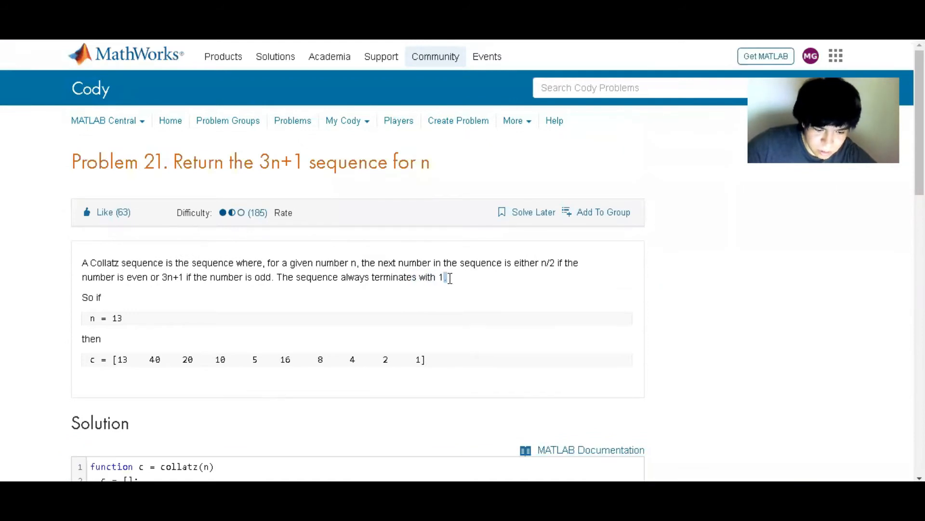
scroll(down, 3)
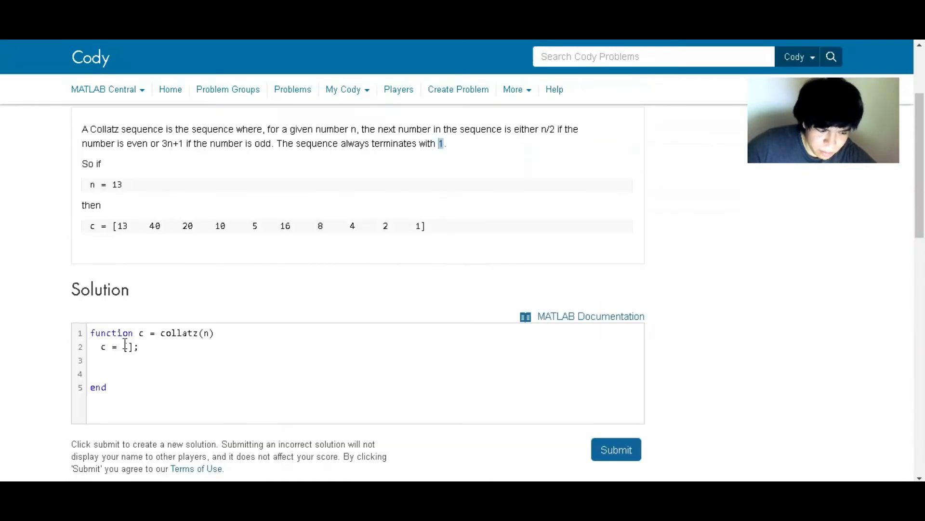
text(while)
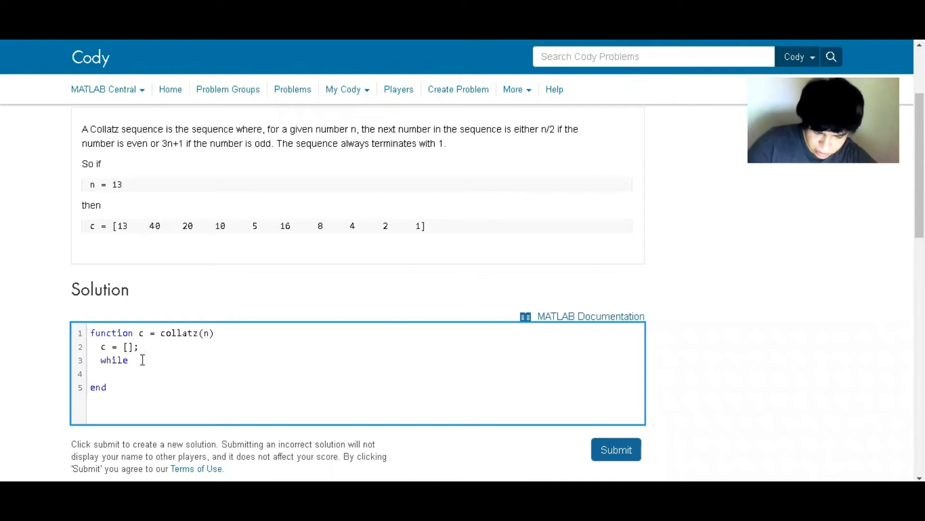
Step: Loop while n is not 1 and test if mod(n,2)==0 inside it
text(n~=1)
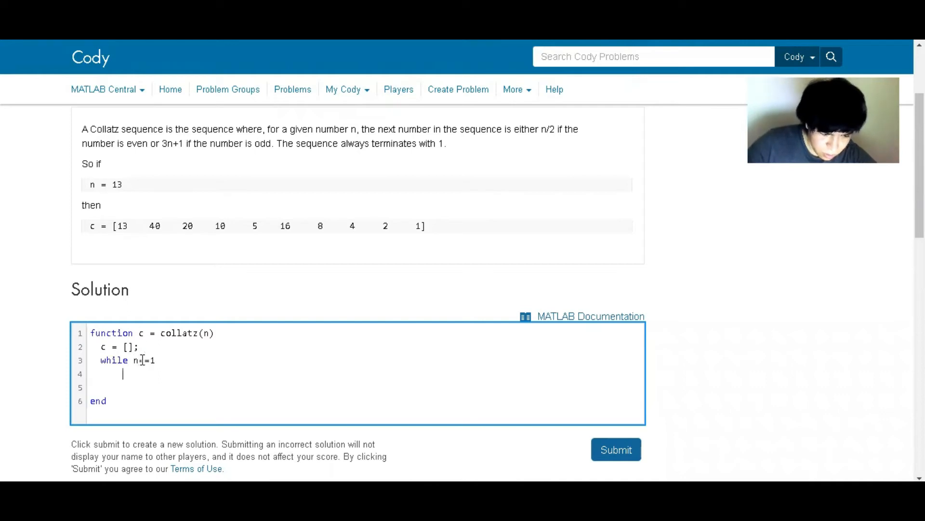
text(end)
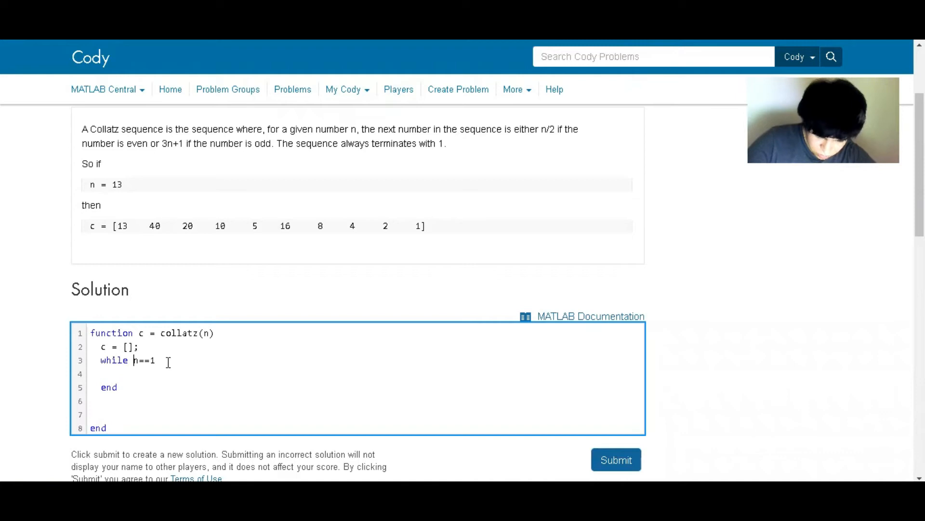
text(not(n==)
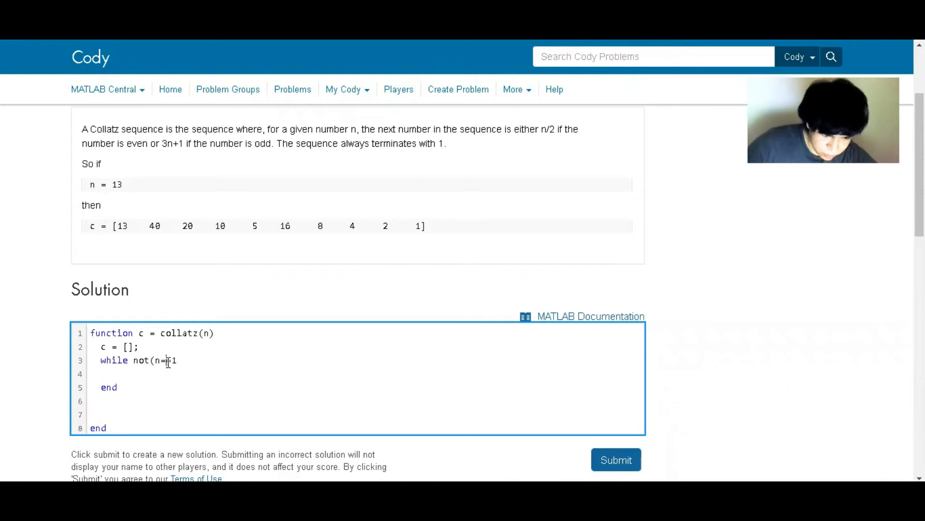
text())
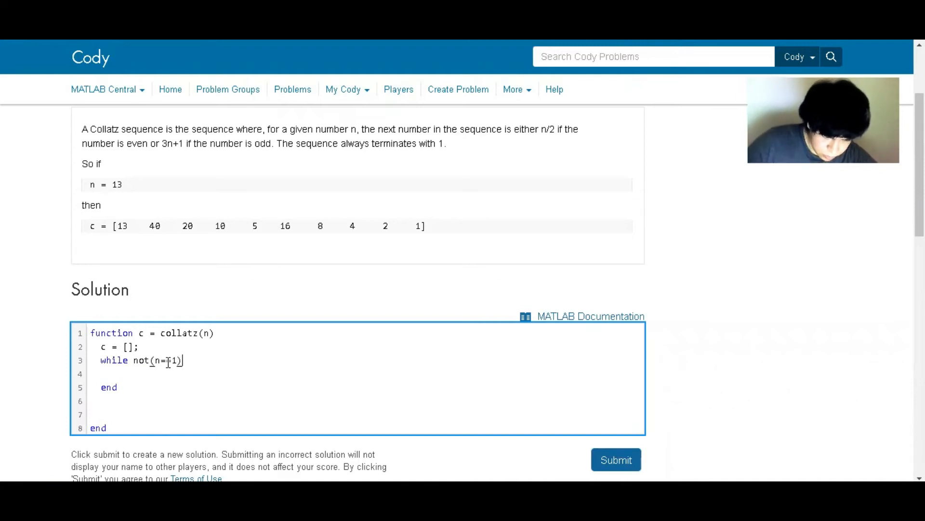
text(if n)
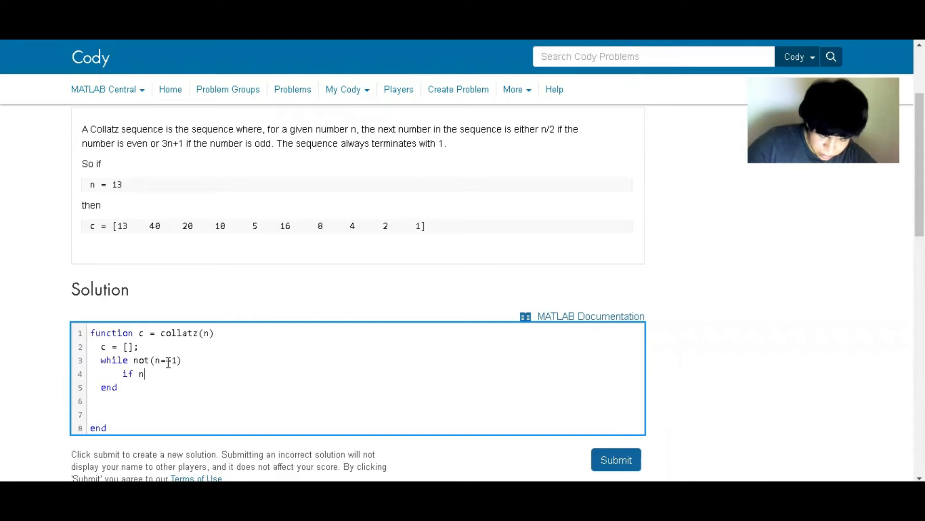
text(mod)
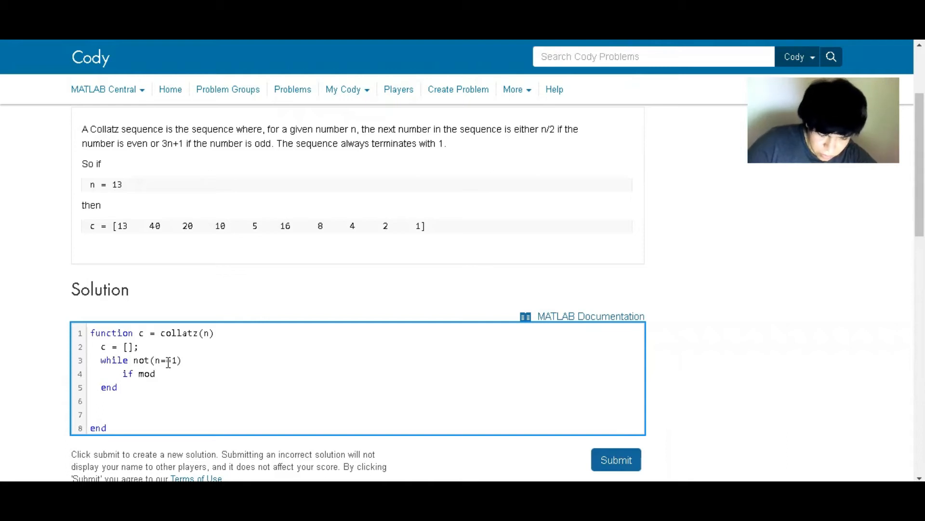
text((n,2)
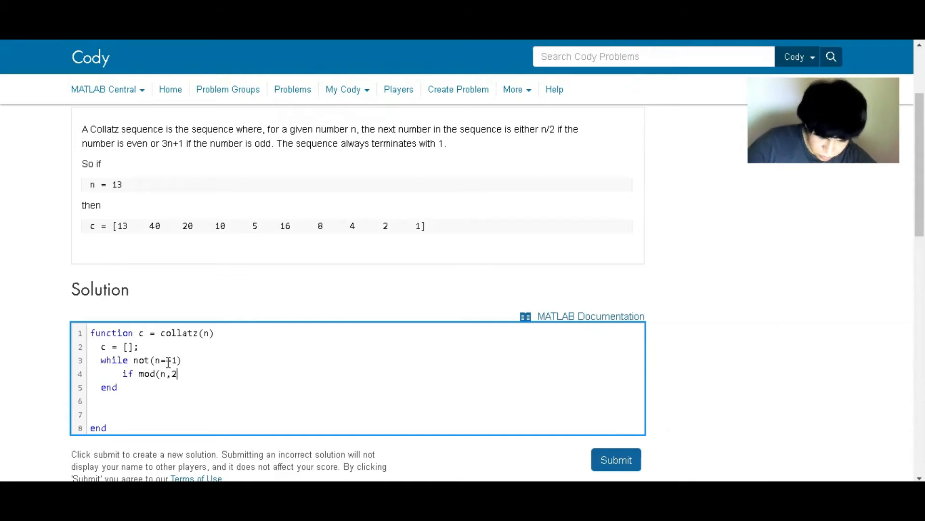
text(==0)
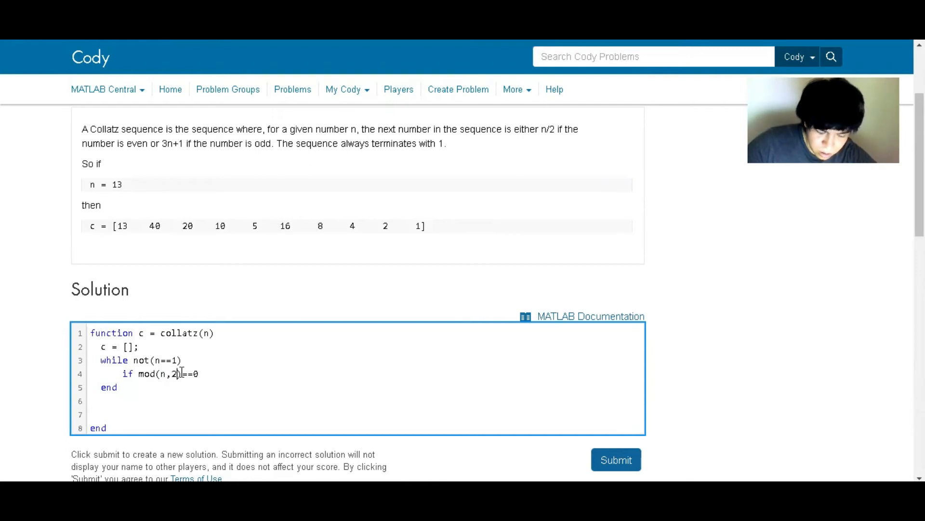
Step: Set n=n/2 in the even branch and n=3*n+1 in the else branch
key(enter)
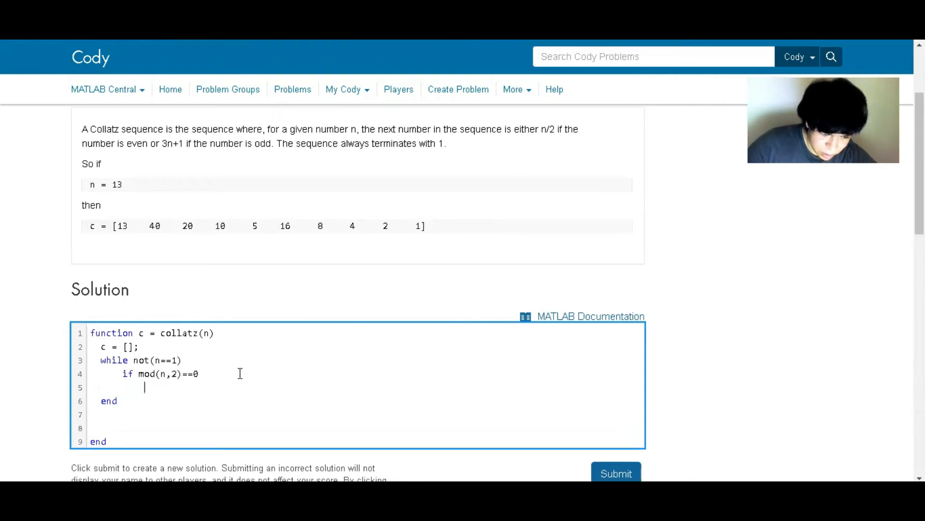
text(n=n)
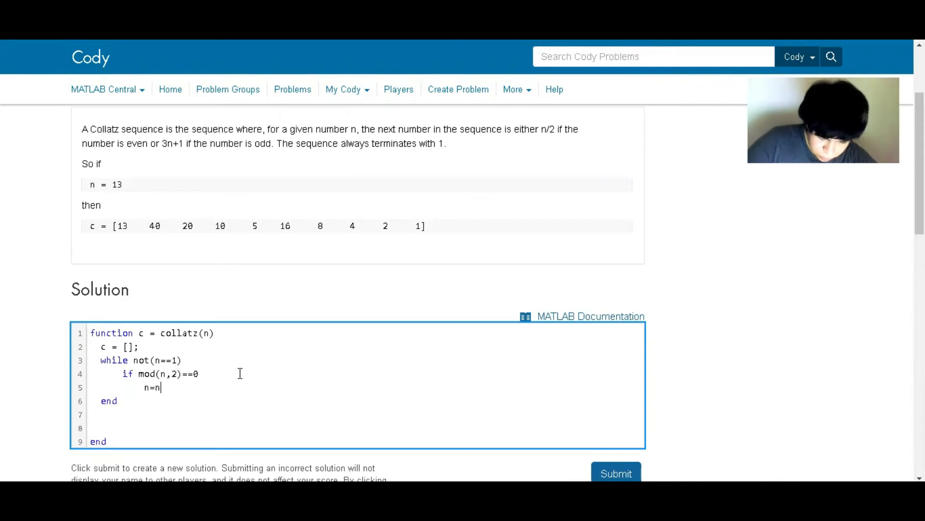
text(/2;)
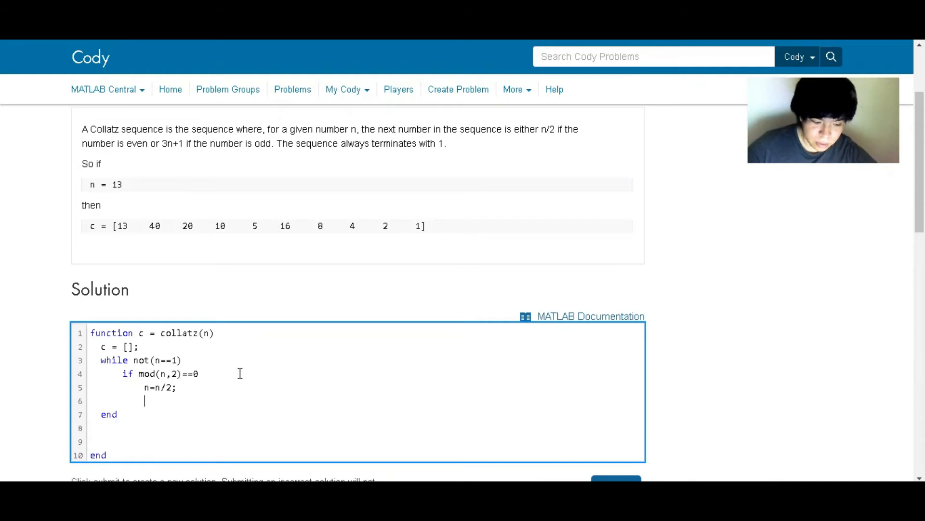
text(e)
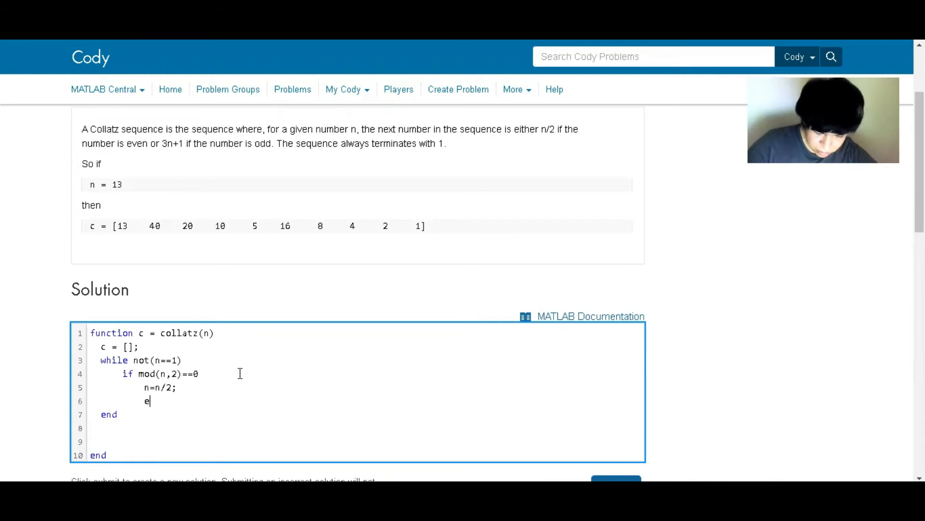
text(lse)
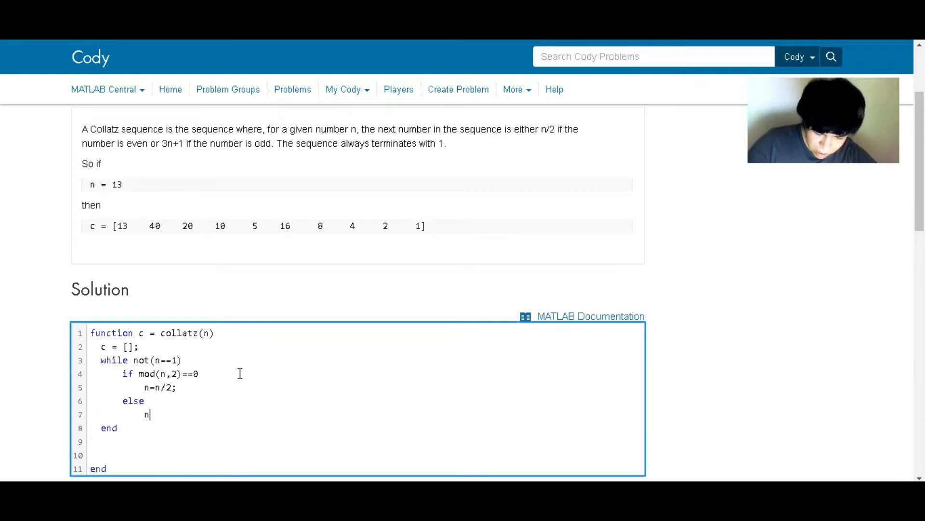
text(=3*n)
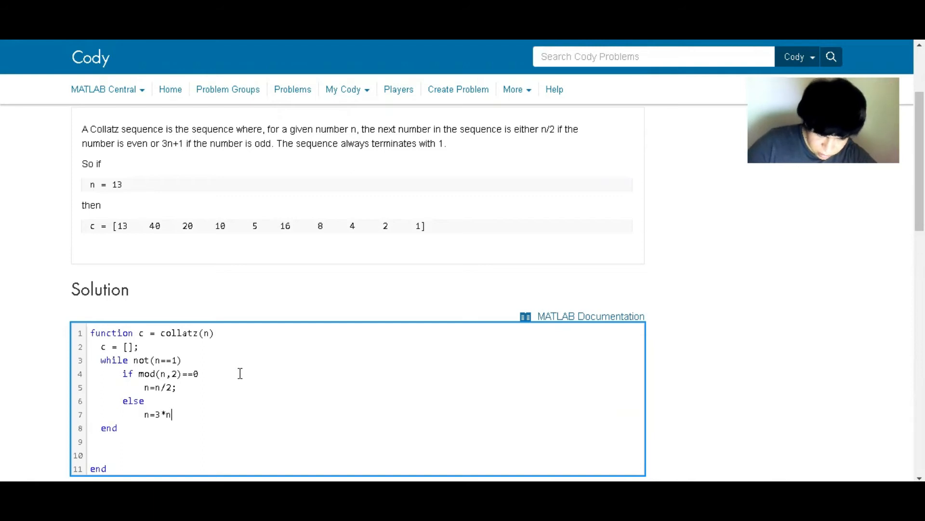
text(+1;)
text(end)
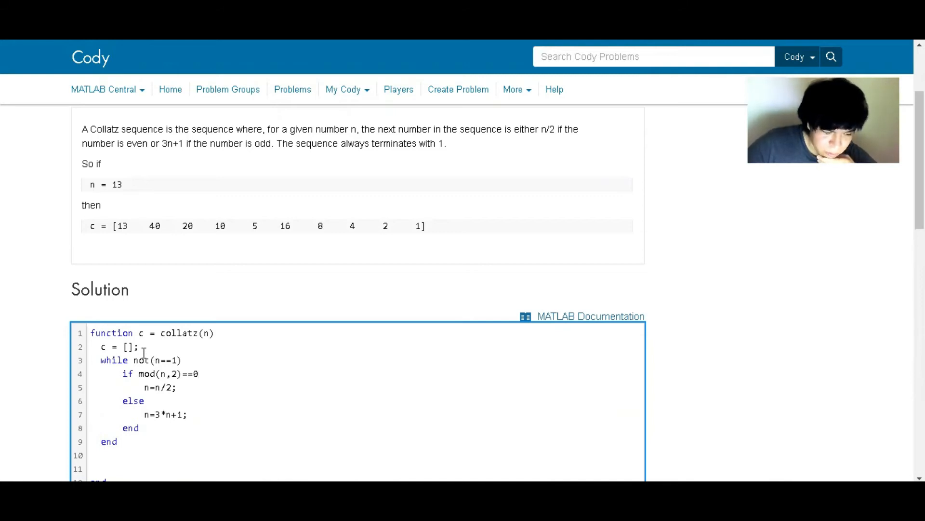
Step: Start c as [n] with counter=1 and add counter=counter+1 inside the loop
text(n)
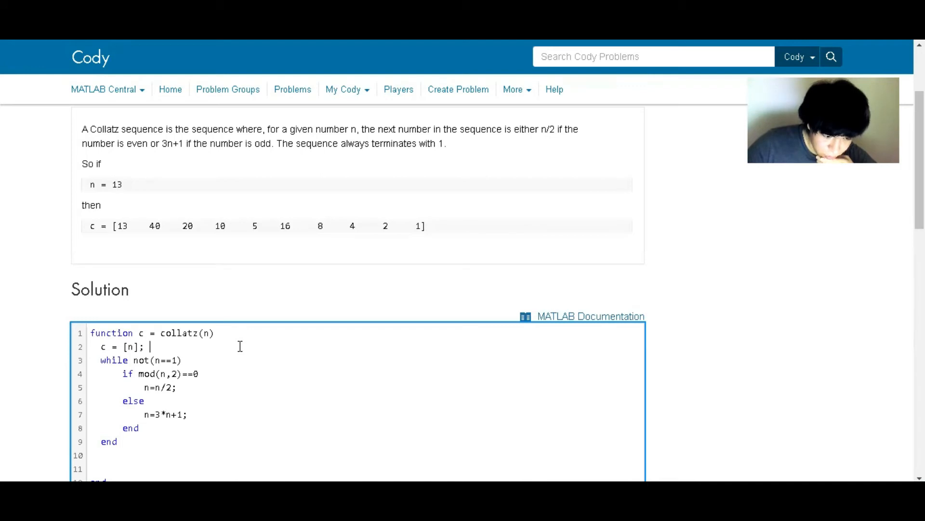
text(counter=1)
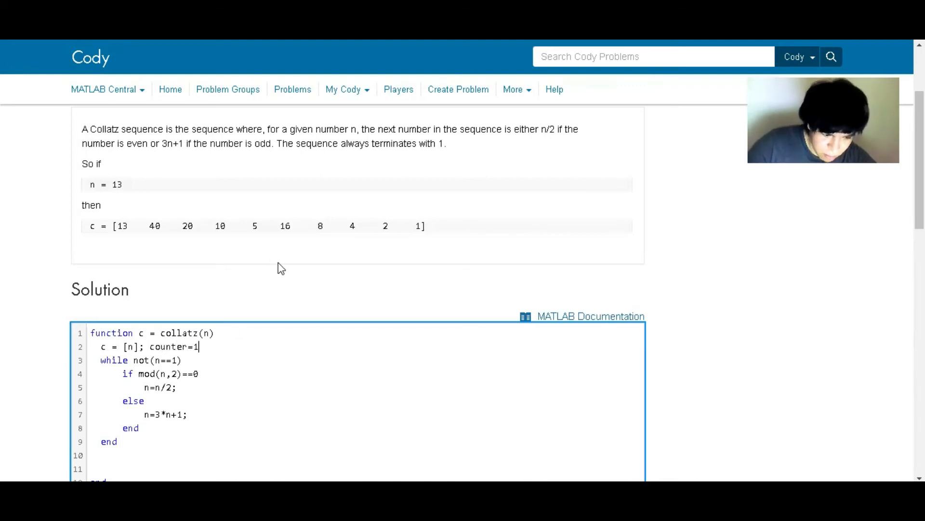
text(;)
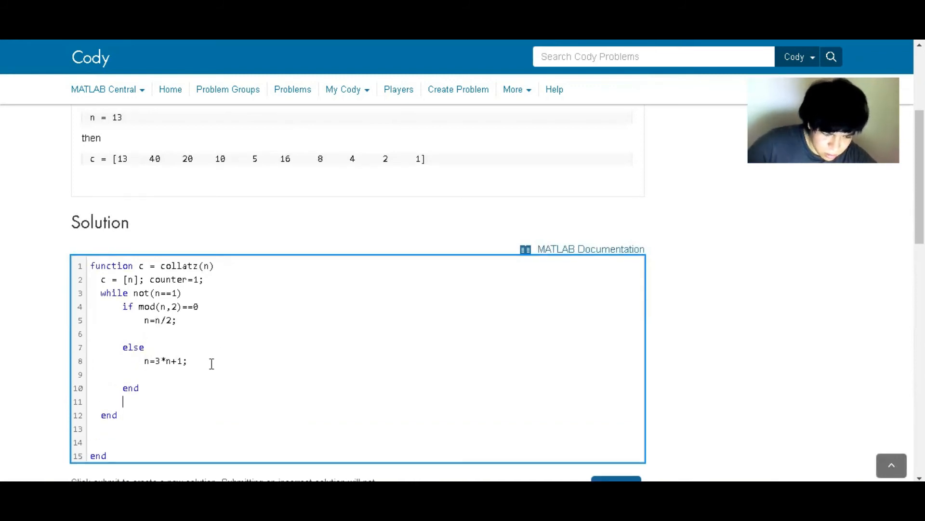
text(counter?)
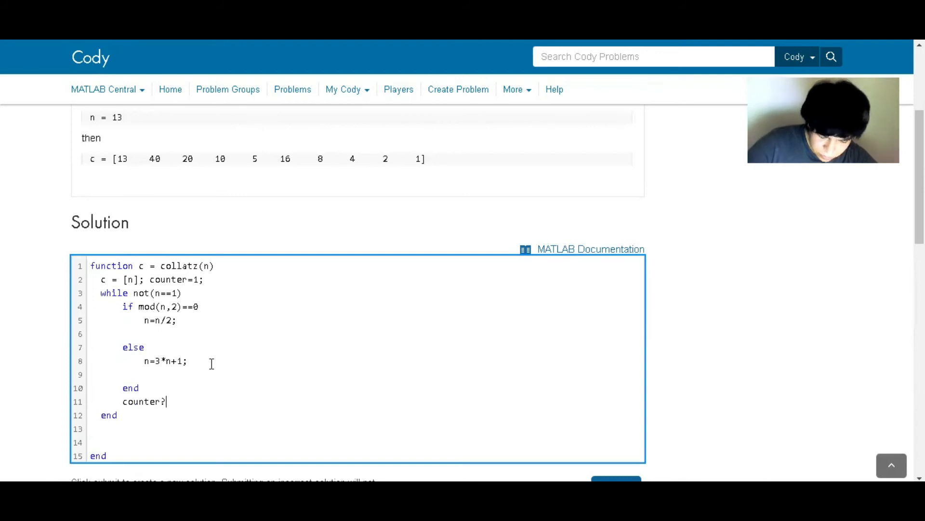
text(counter+1)
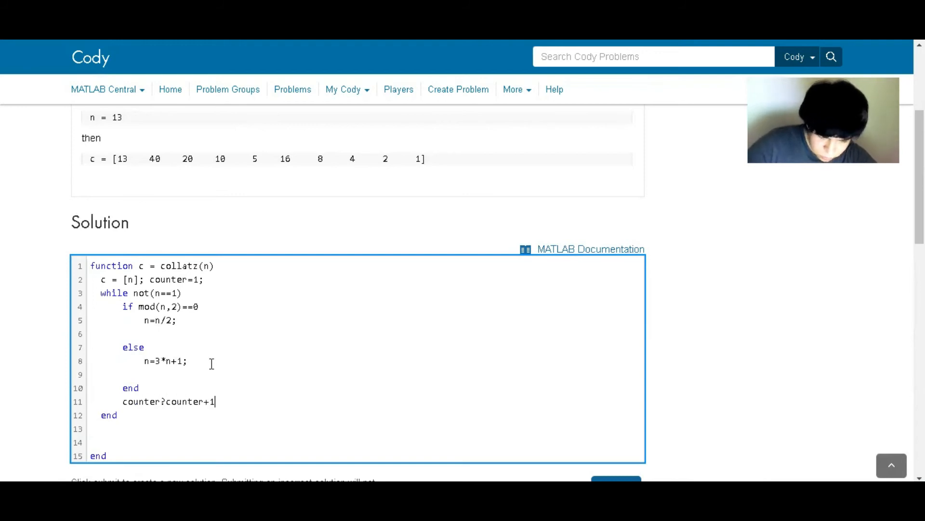
text(;)
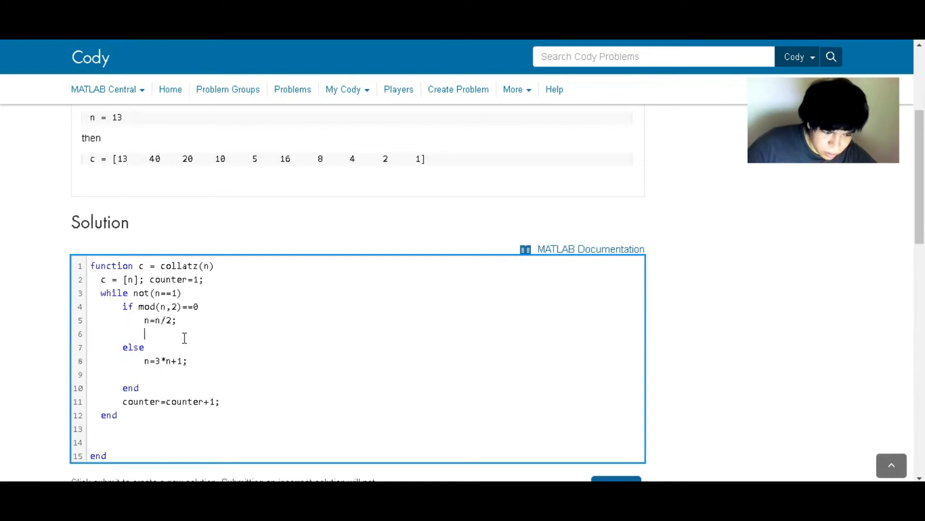
Step: Keep a single c(1,counter)=n after the if-else, removing the duplicate branch copies
text(c(1)
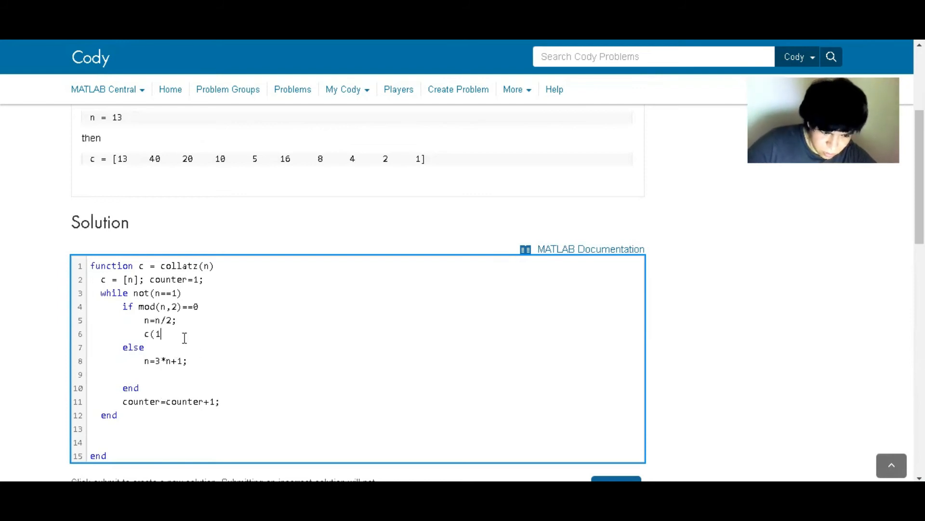
text(,counter)
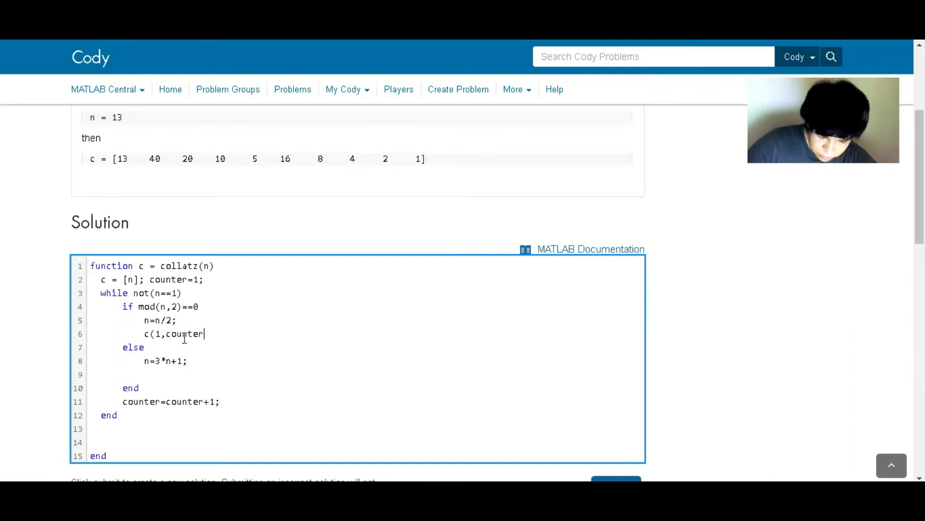
text(=n;)
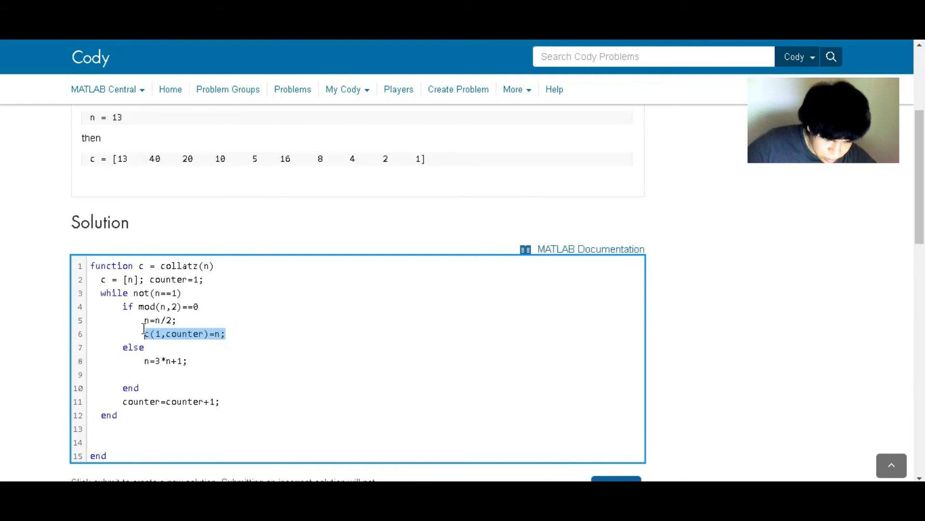
text(c(1,counter)=n;)
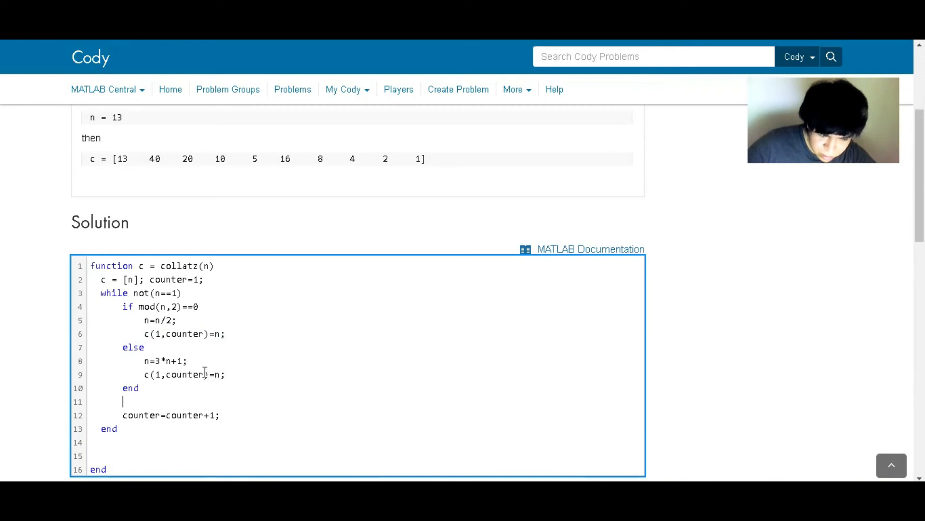
text(c(1,counter)=n;)
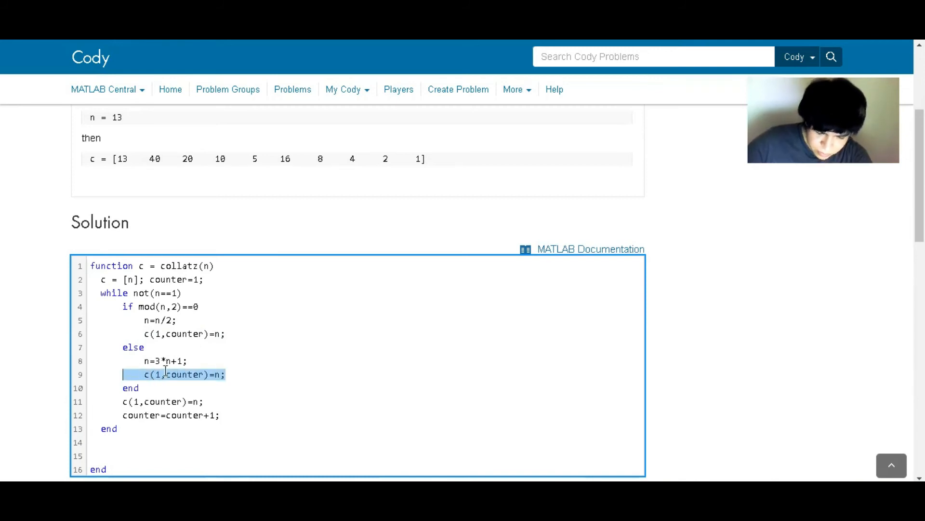
key(Delete)
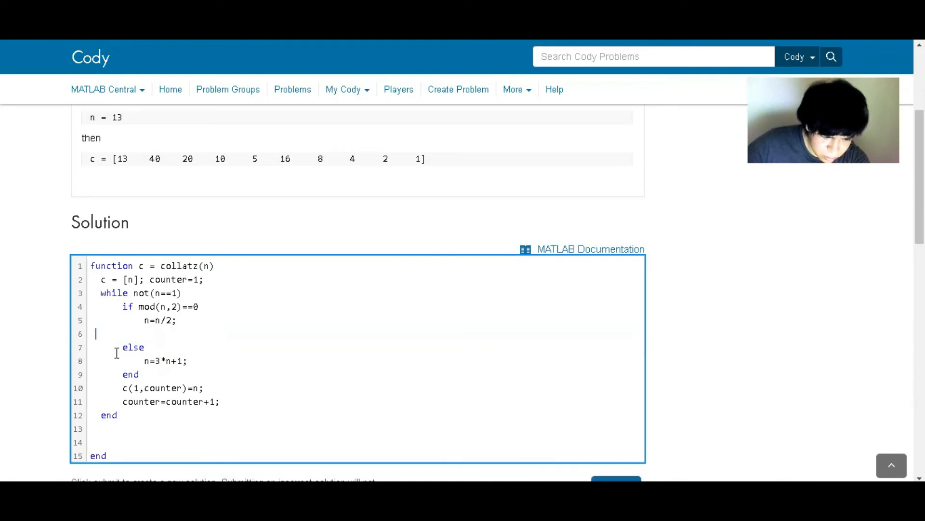
key(Backspace)
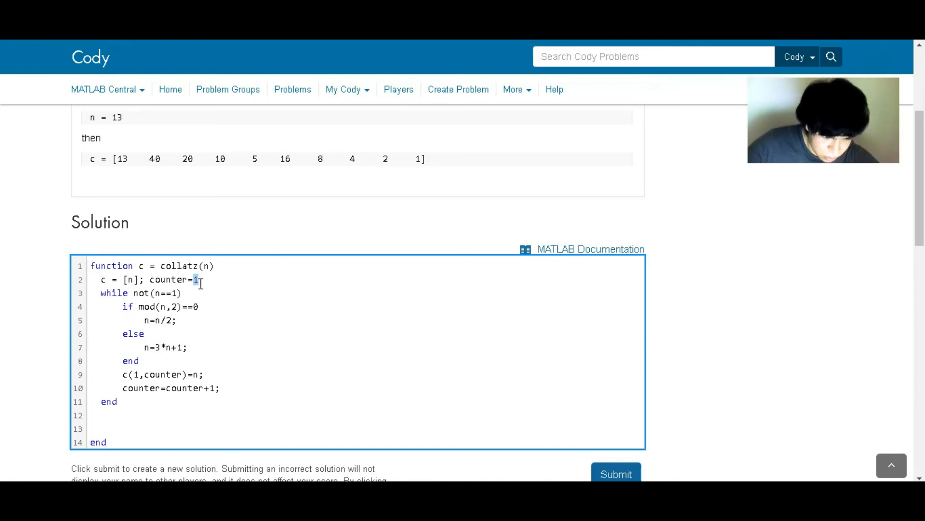
Step: Change the initial counter value to 2 and review the finished code
text(2;)
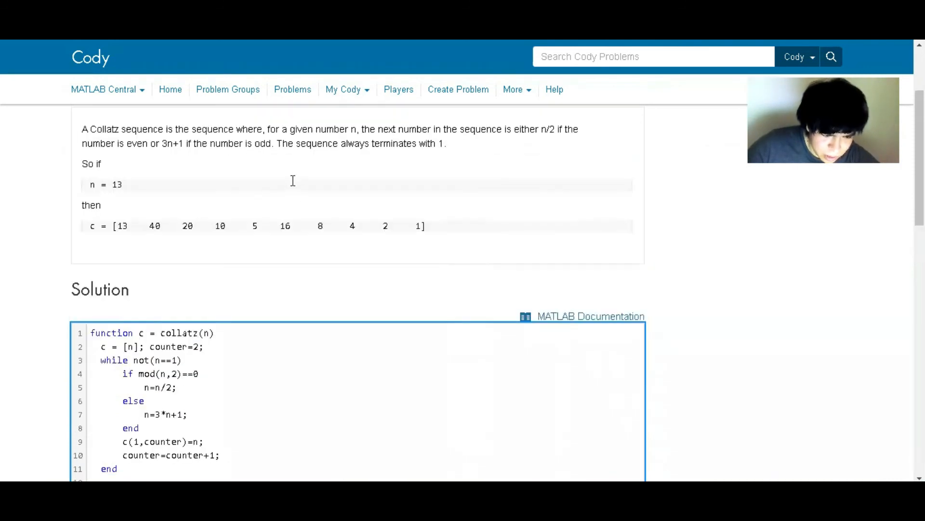
scroll(down, 3)
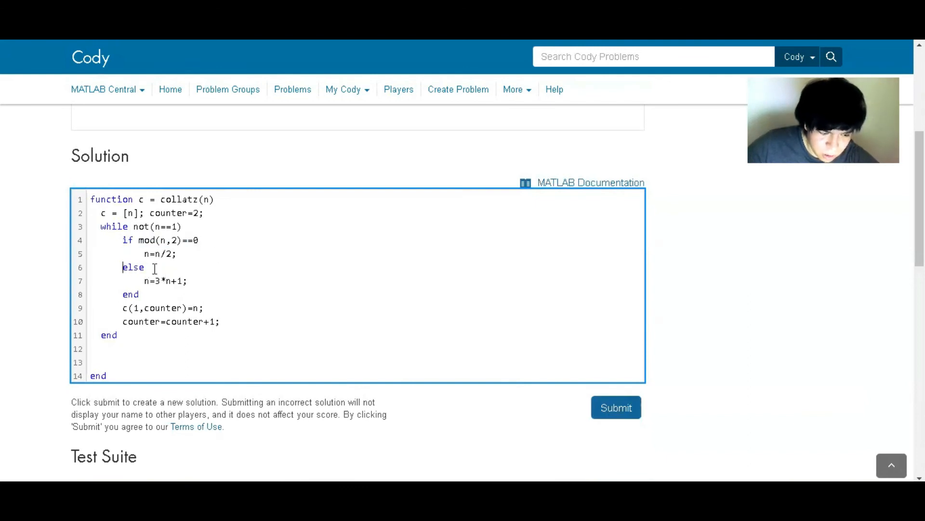
double_click(133, 267)
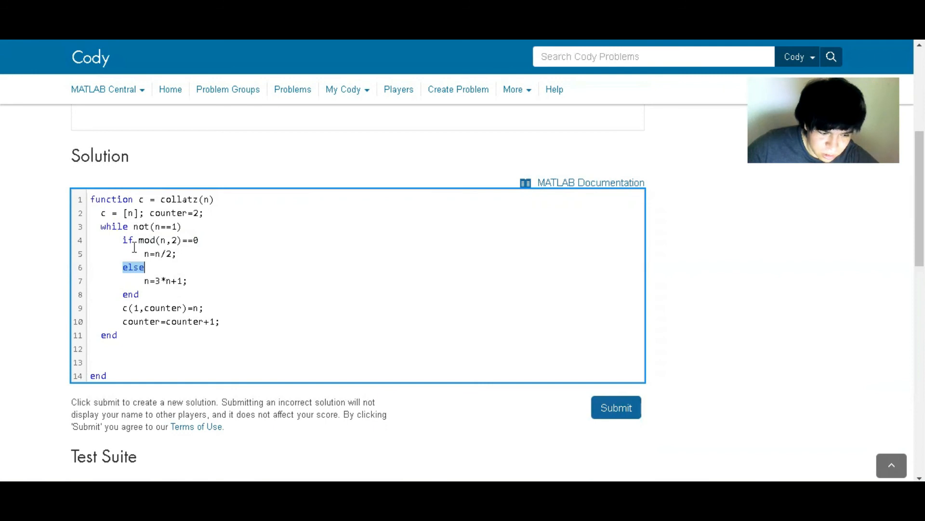
click(354, 341)
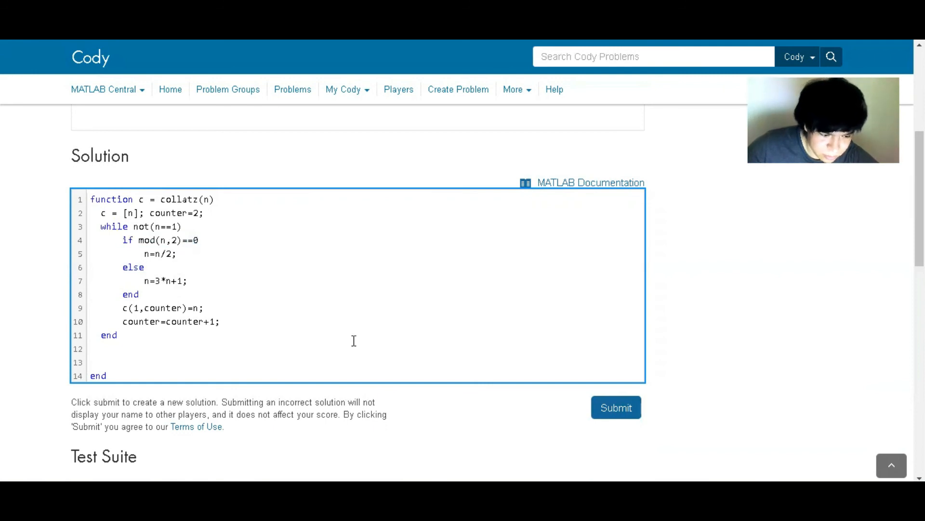
Step: Submit the collatz solution for grading on Problem 21
click(616, 407)
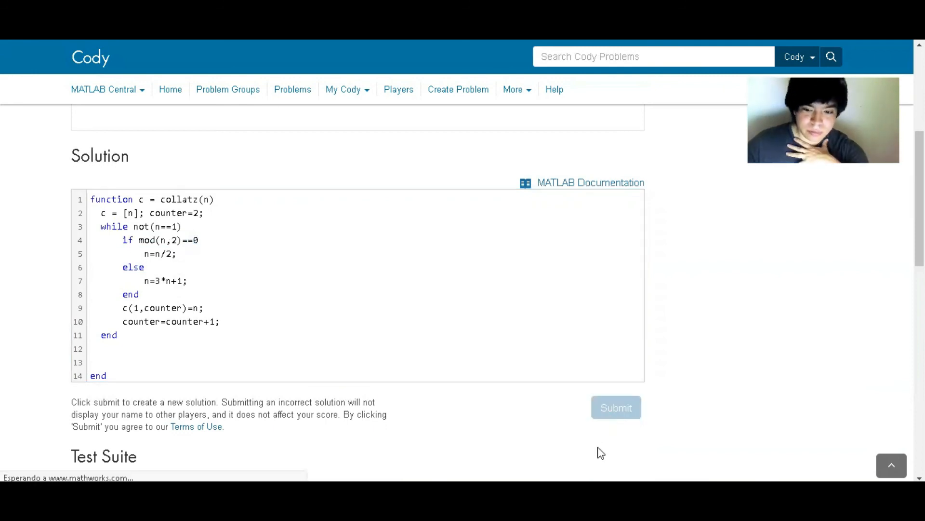
mouse_move(608, 466)
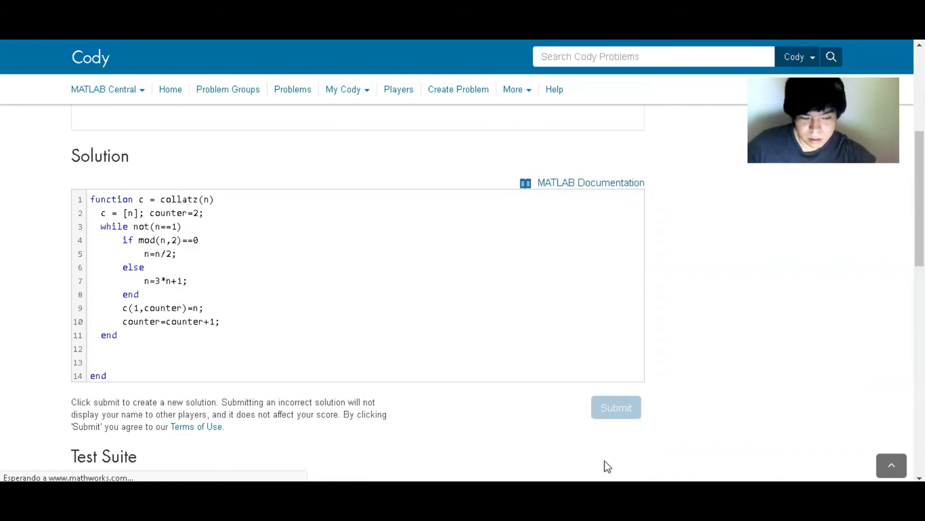
mouse_move(564, 467)
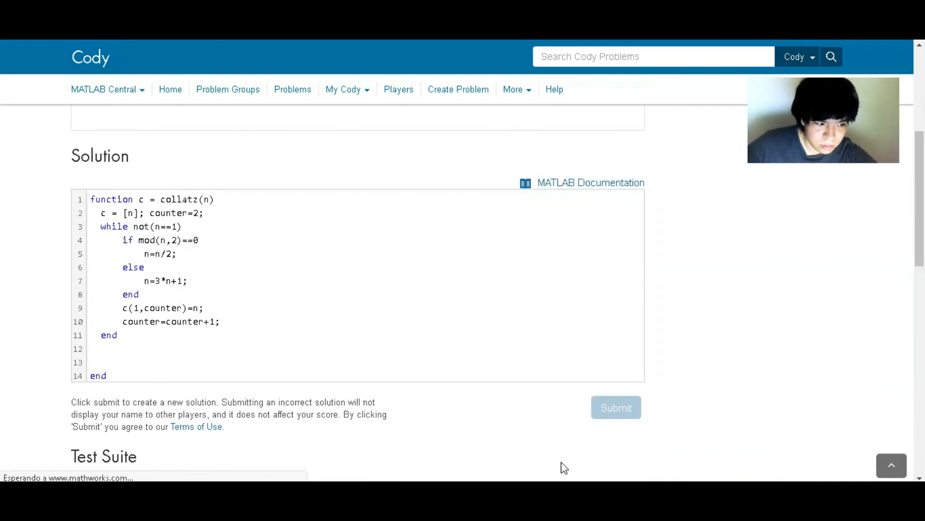
click(616, 406)
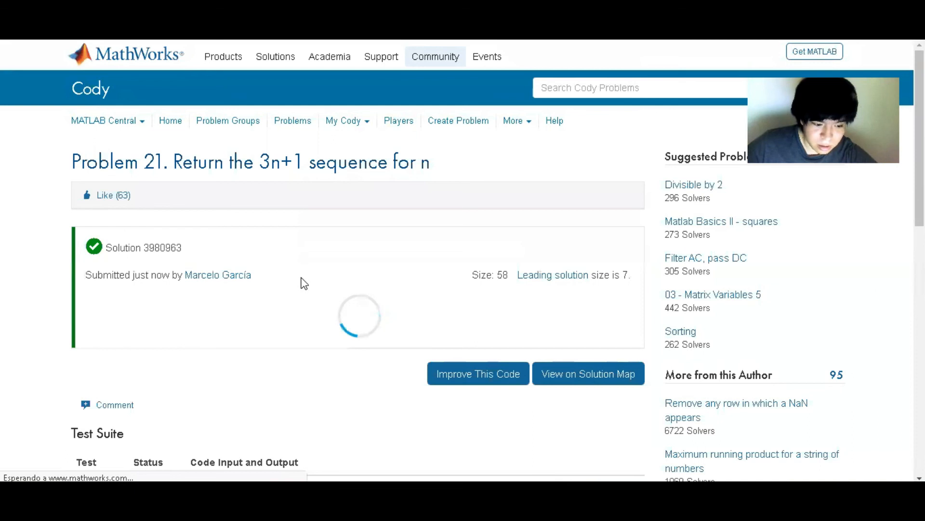
mouse_move(303, 155)
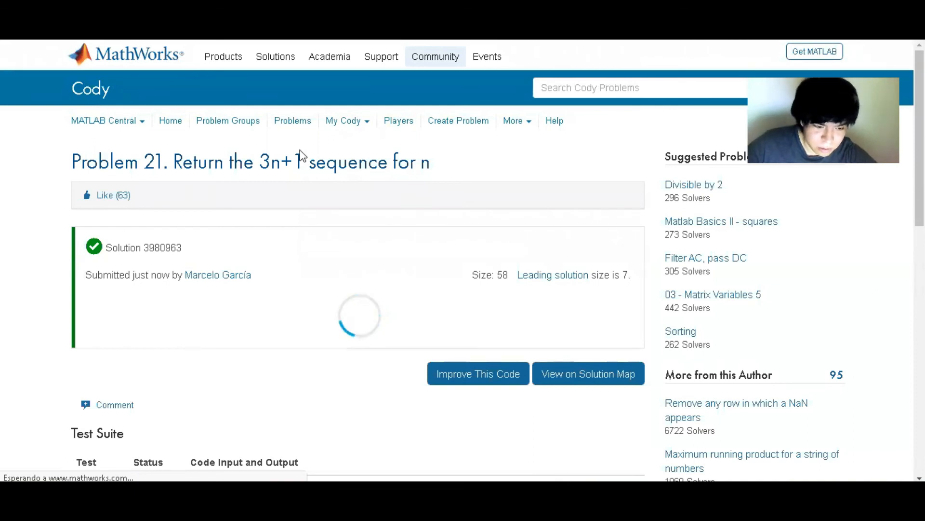